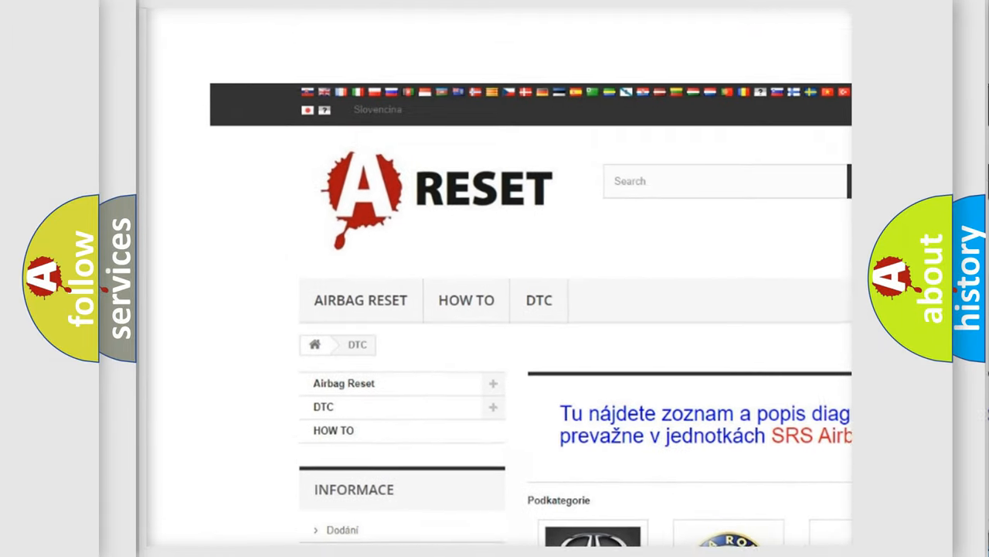
pyautogui.scroll(-3)
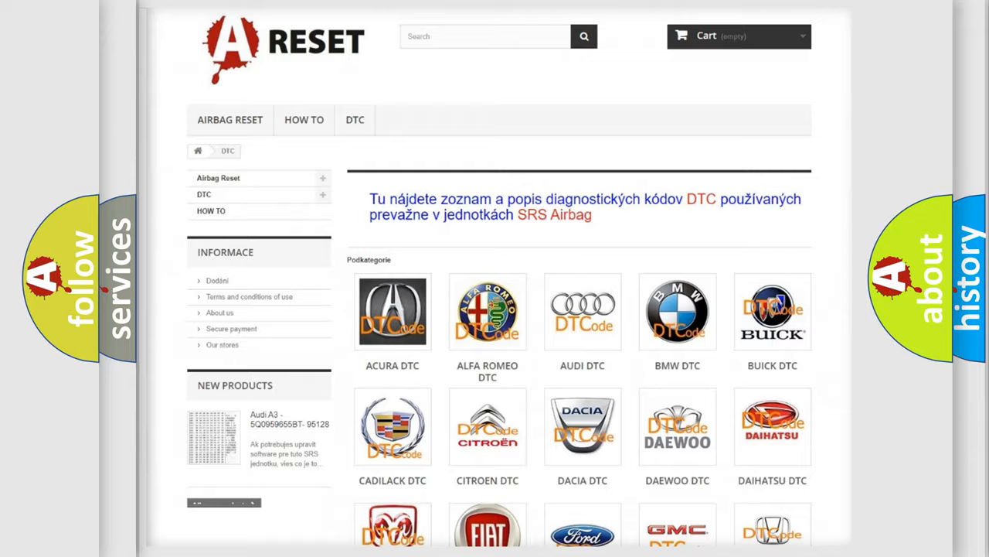
pyautogui.scroll(-3)
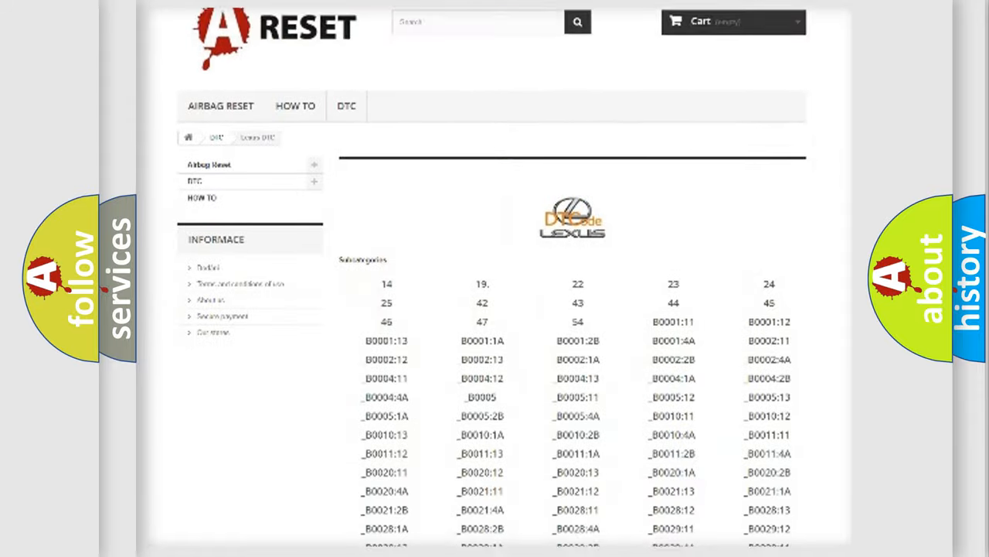
pyautogui.scroll(-3)
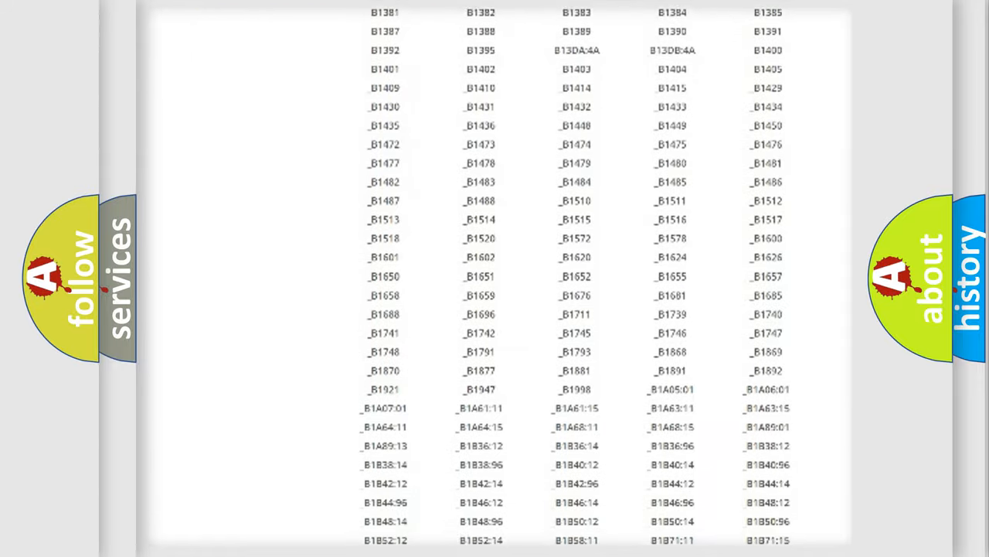